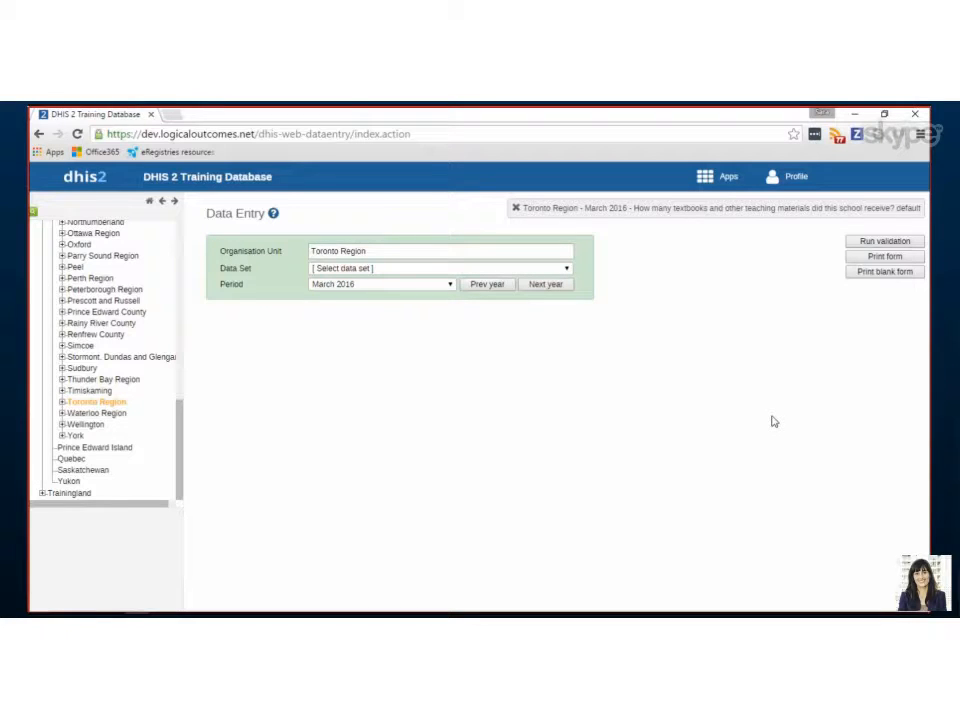
Select A. Y. Jackson Secondary School under Toronto Region > Toronto as the organisation unit.
click(704, 176)
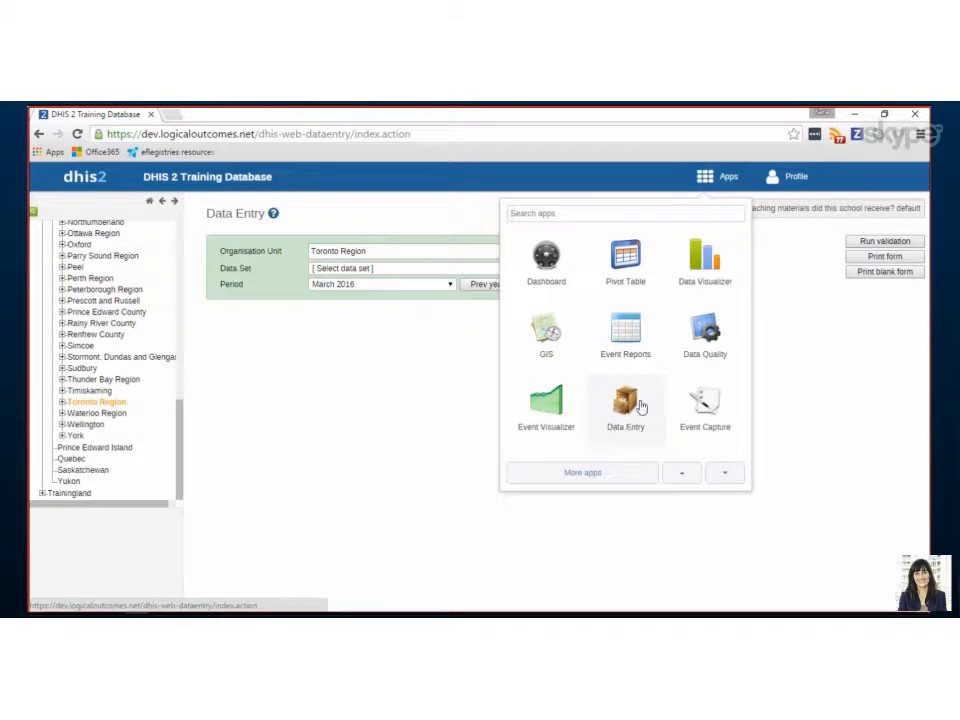
click(624, 404)
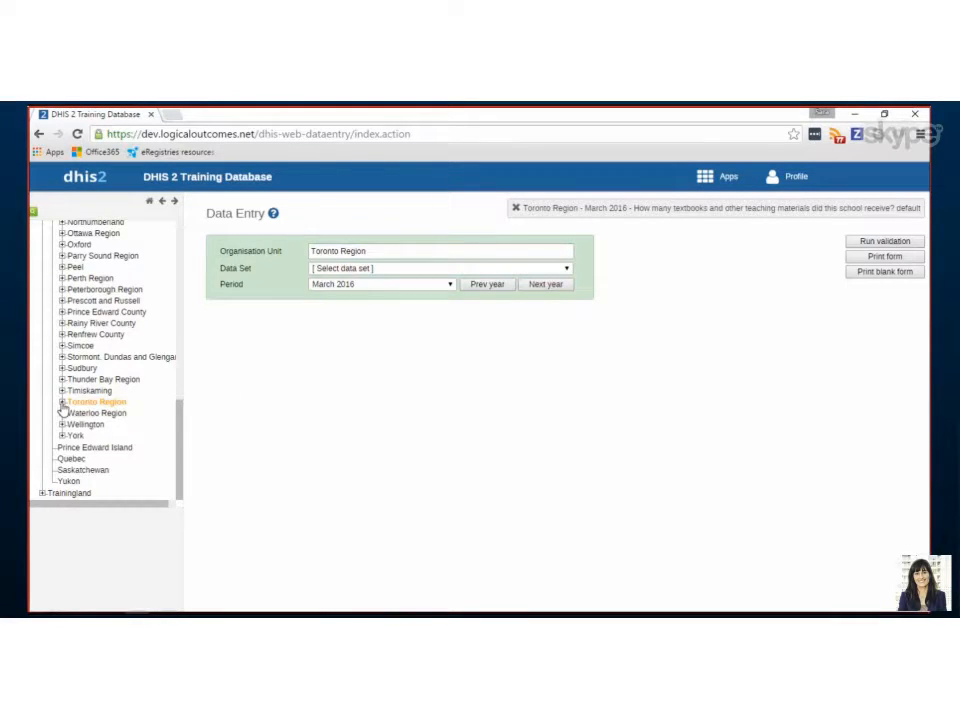
click(64, 400)
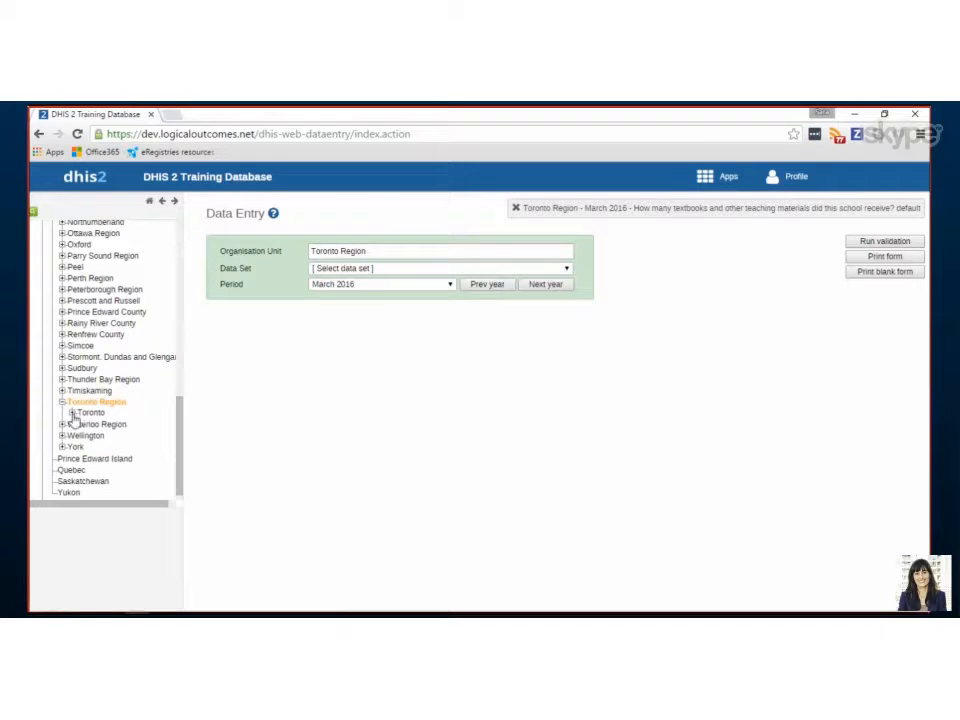
click(68, 412)
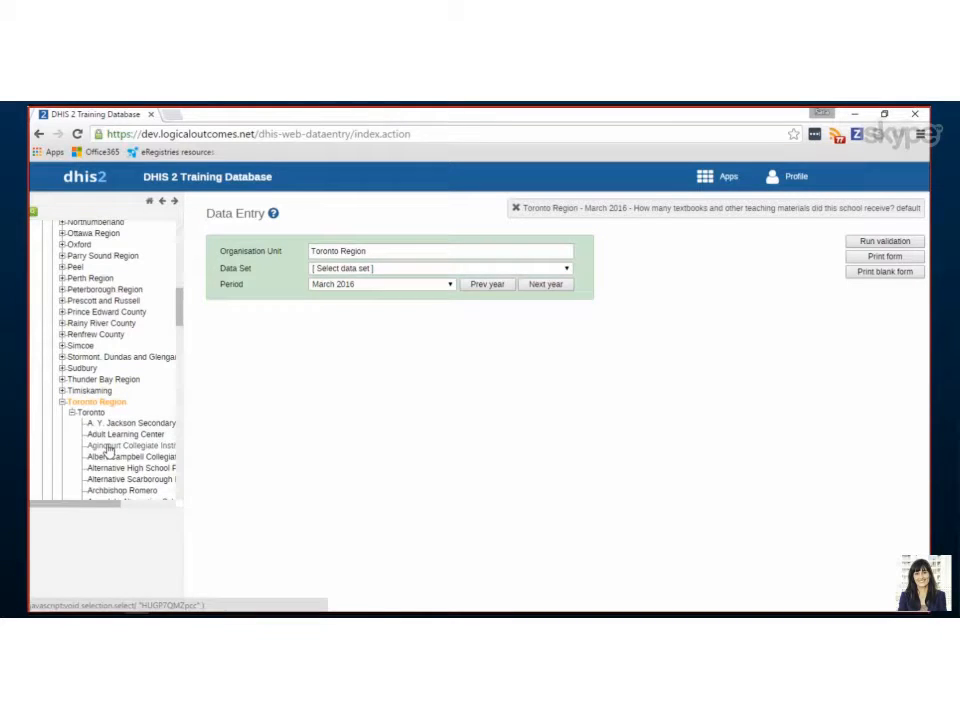
scroll(down, 3)
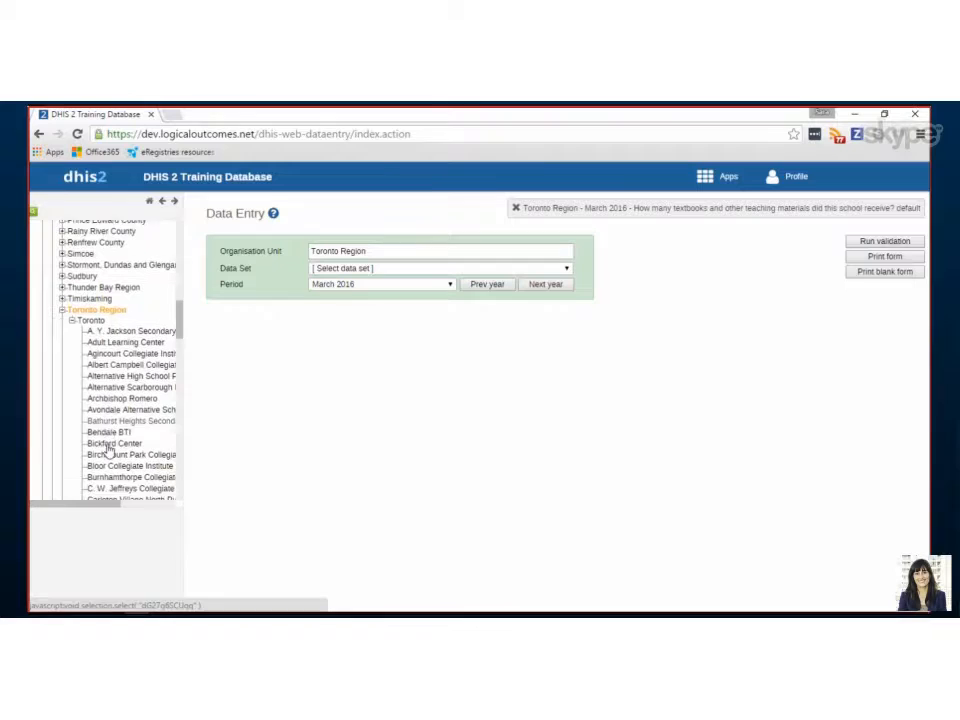
click(130, 332)
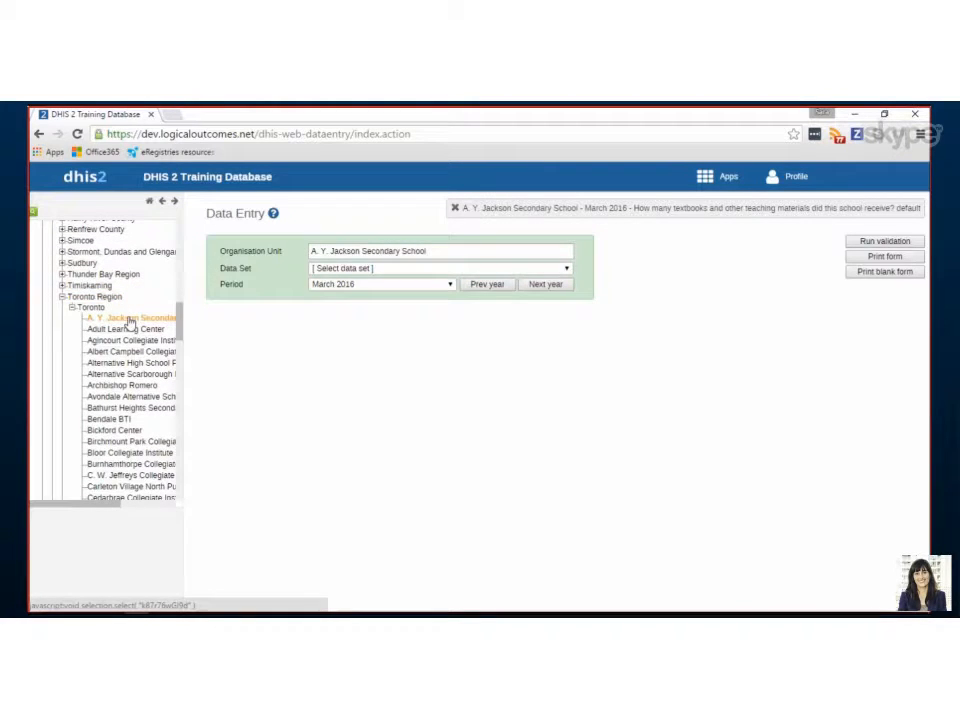
Choose Monthly School Visit as the data set.
click(440, 268)
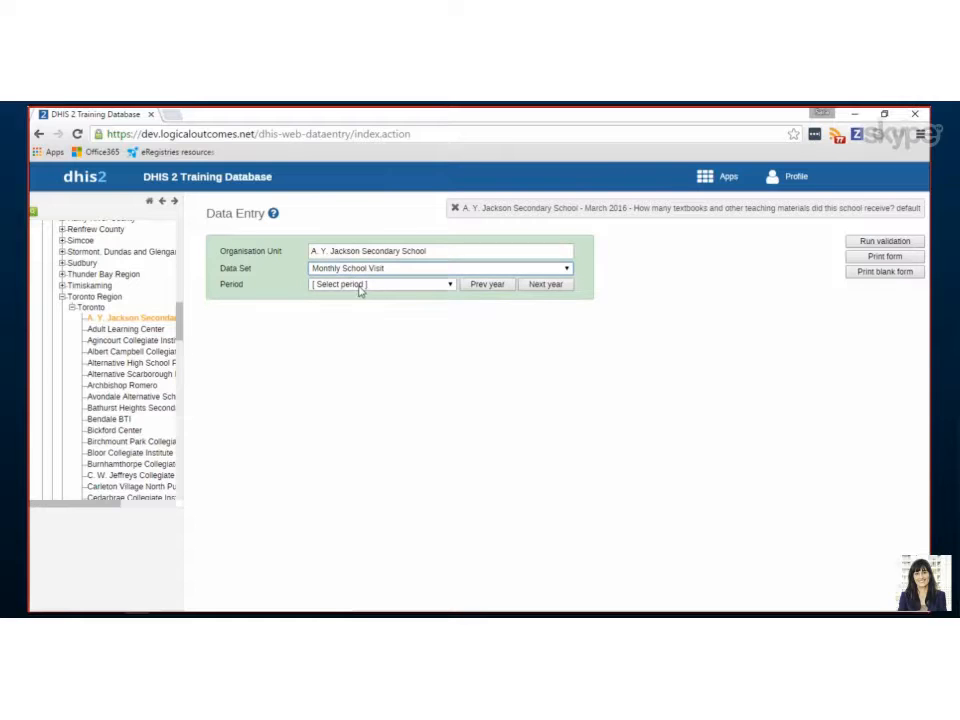
Go back two years in the period list and select December 2014.
click(380, 284)
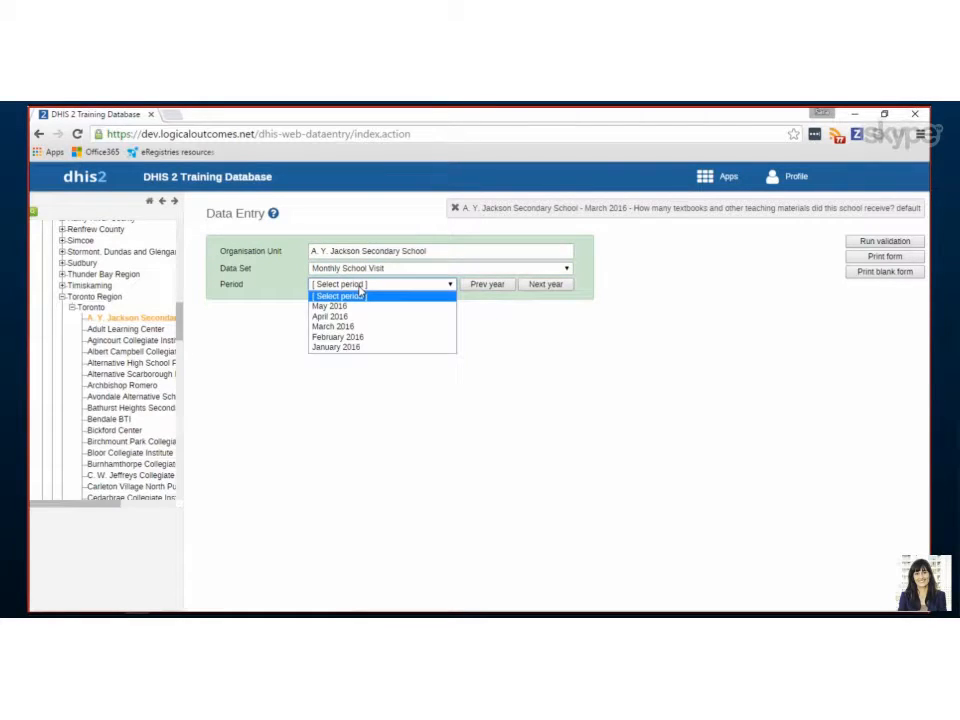
mouse_move(338, 336)
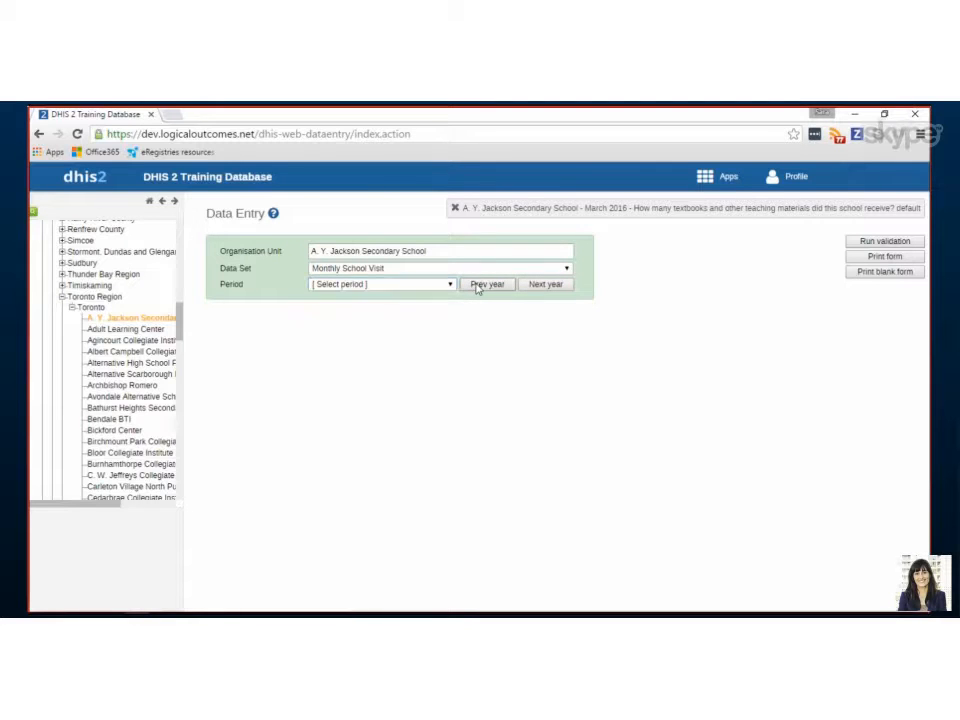
click(380, 284)
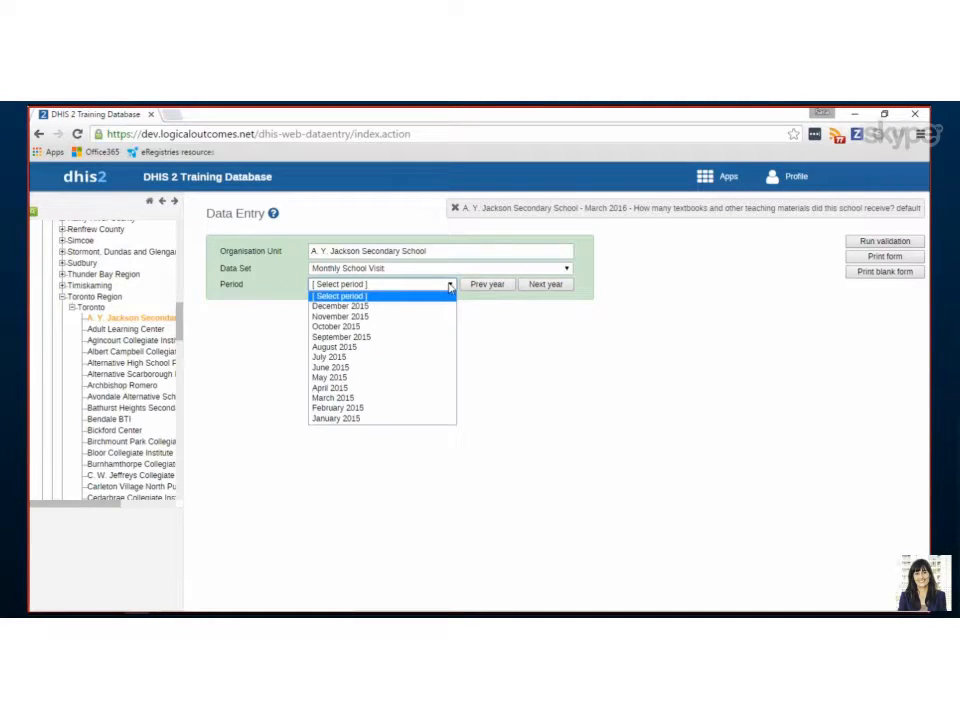
click(488, 284)
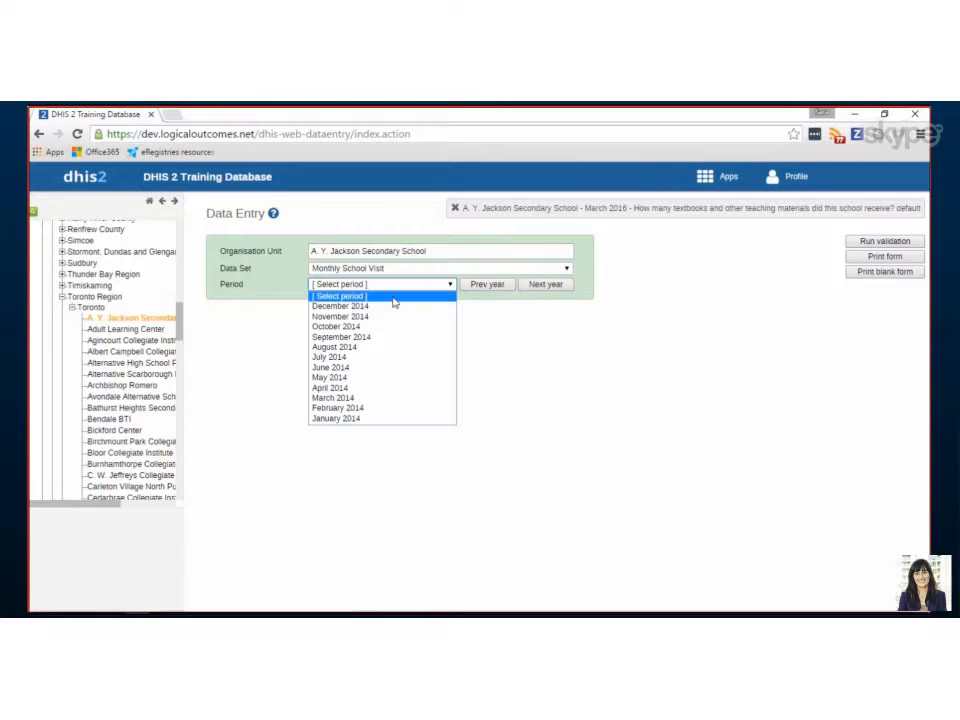
click(340, 306)
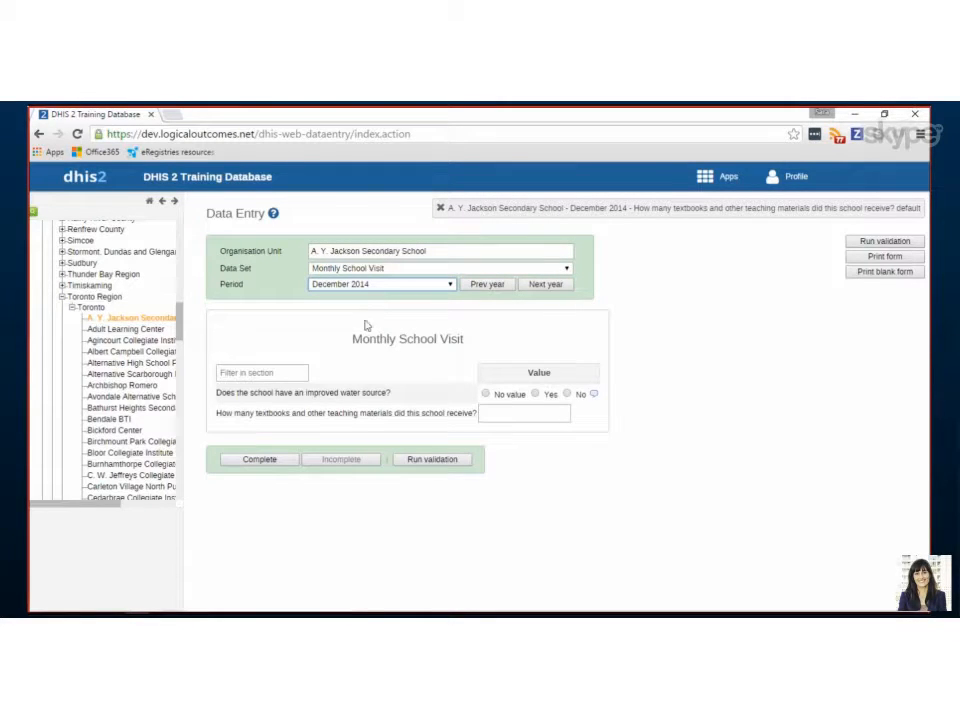
mouse_move(288, 430)
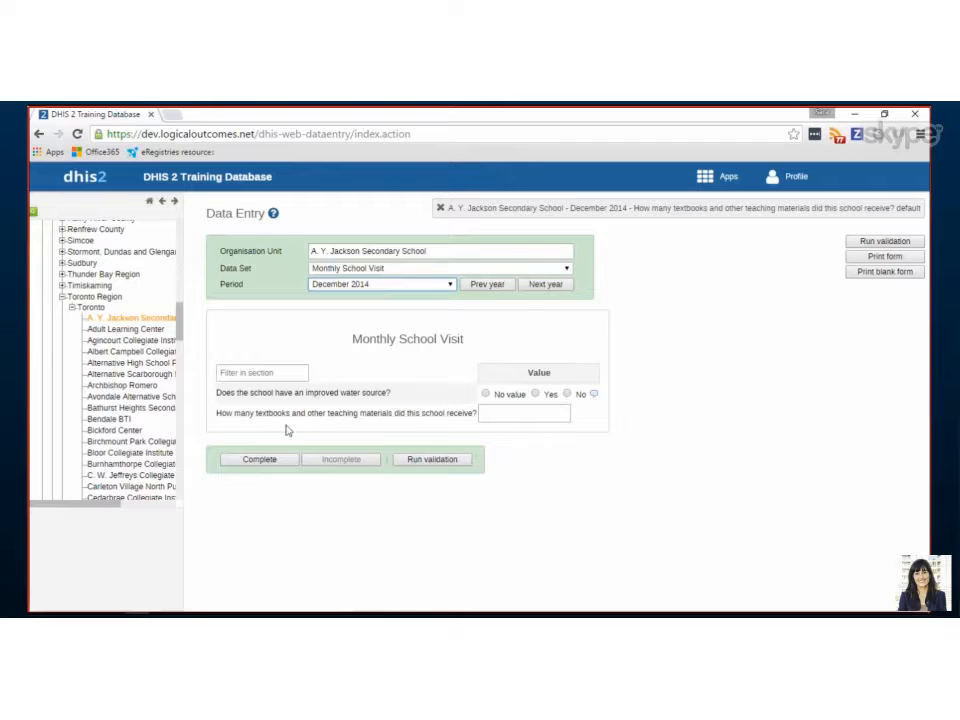
mouse_move(462, 402)
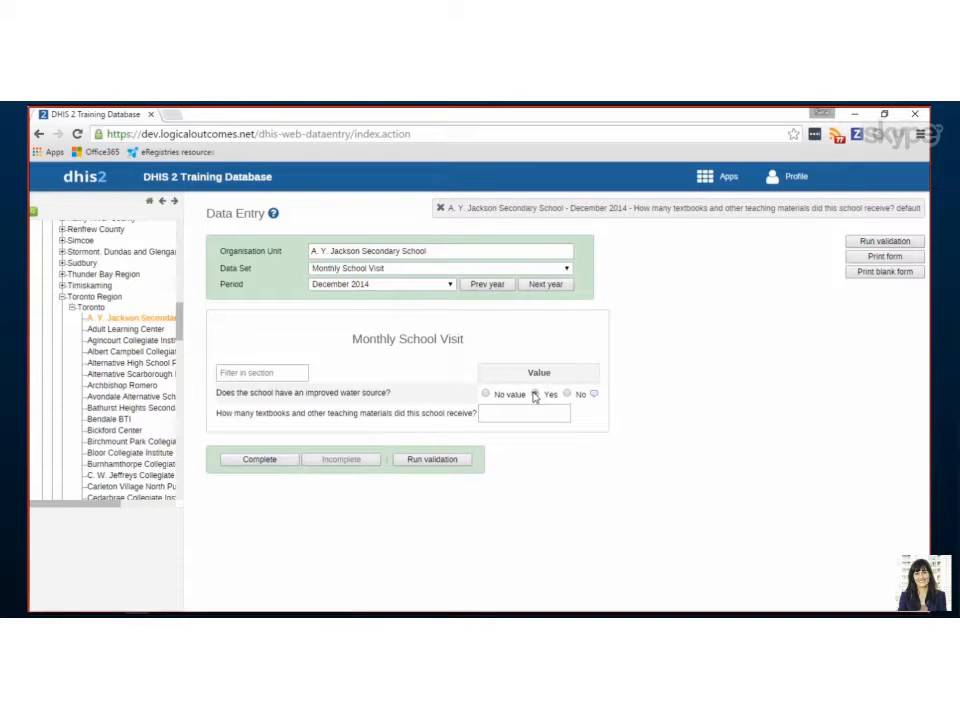
Record Yes for improved water source and a textbooks count of 101, exceeding the 100 maximum.
click(536, 392)
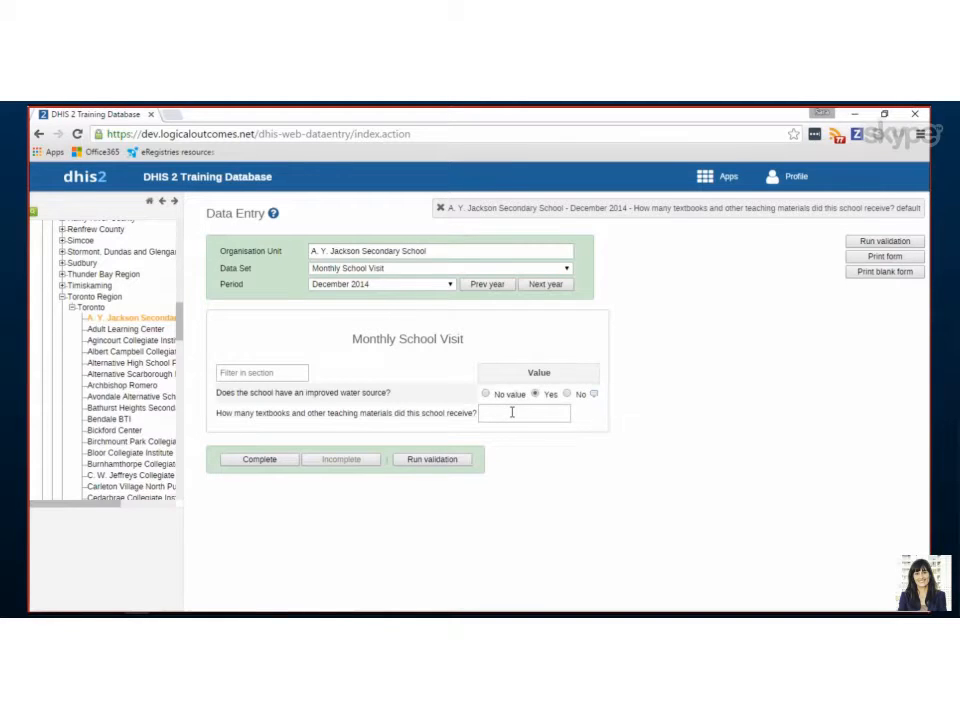
click(524, 412)
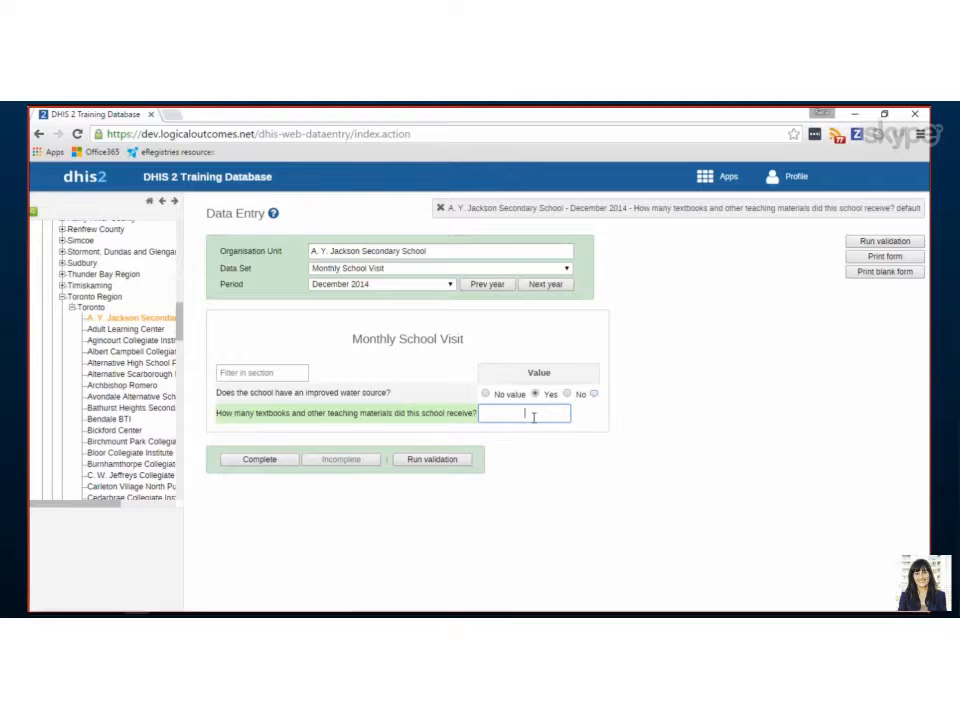
text(89)
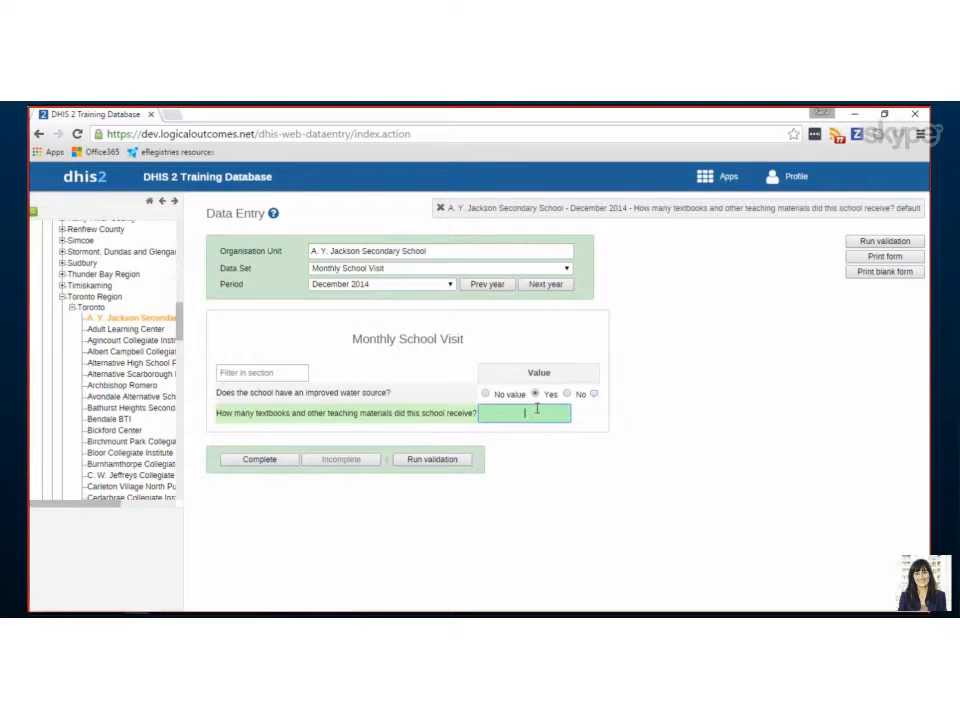
text(101)
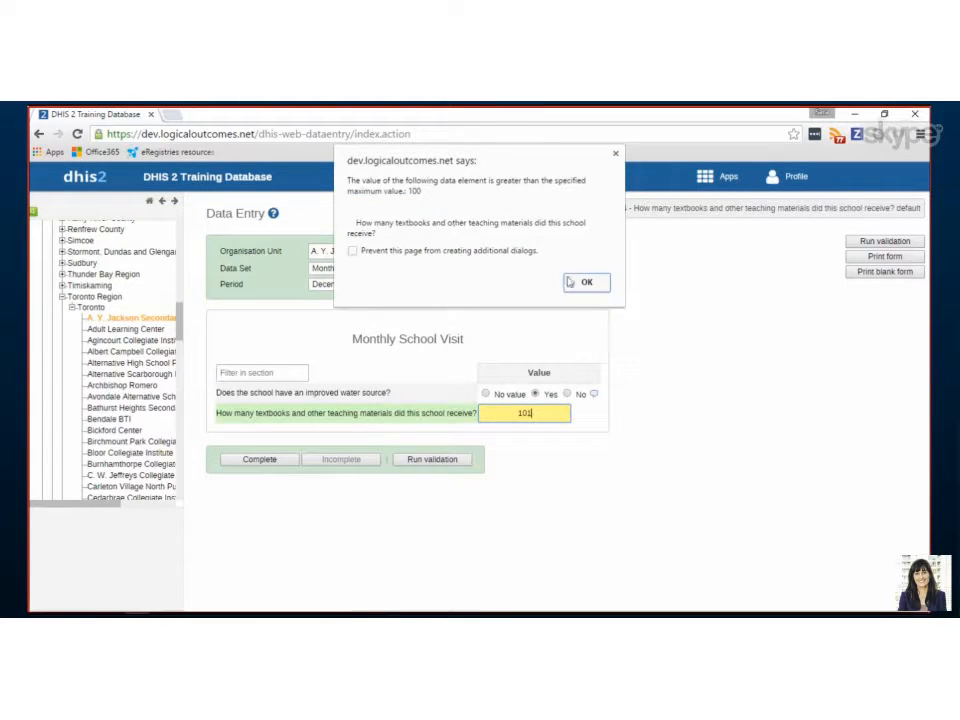
click(586, 282)
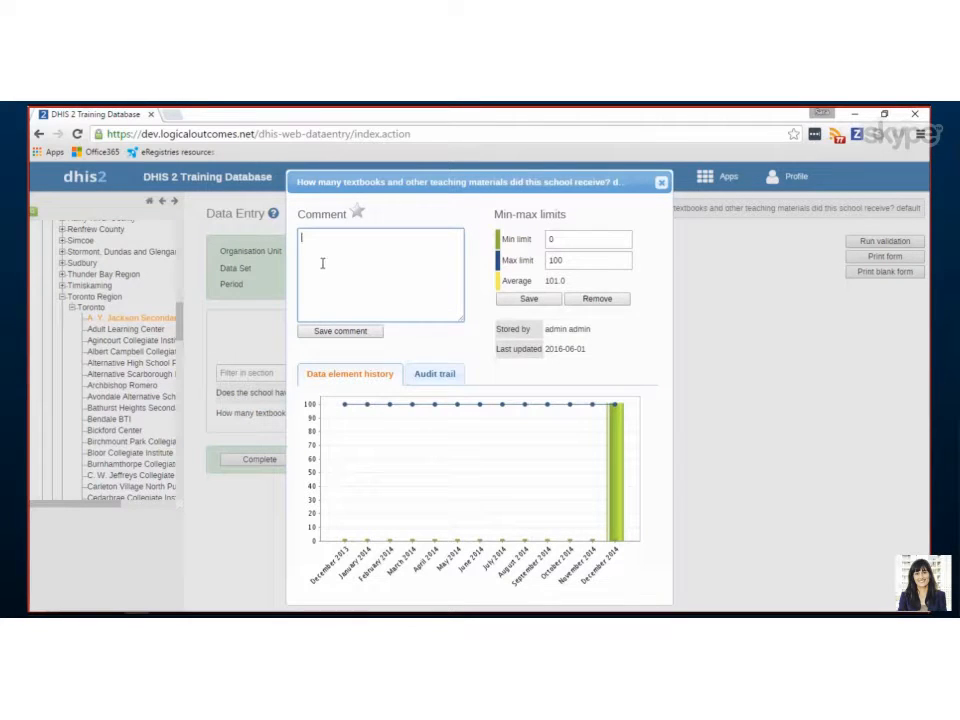
View the textbooks value's audit trail and save a comment starting 'This is' on it.
text(This is the reason why....)
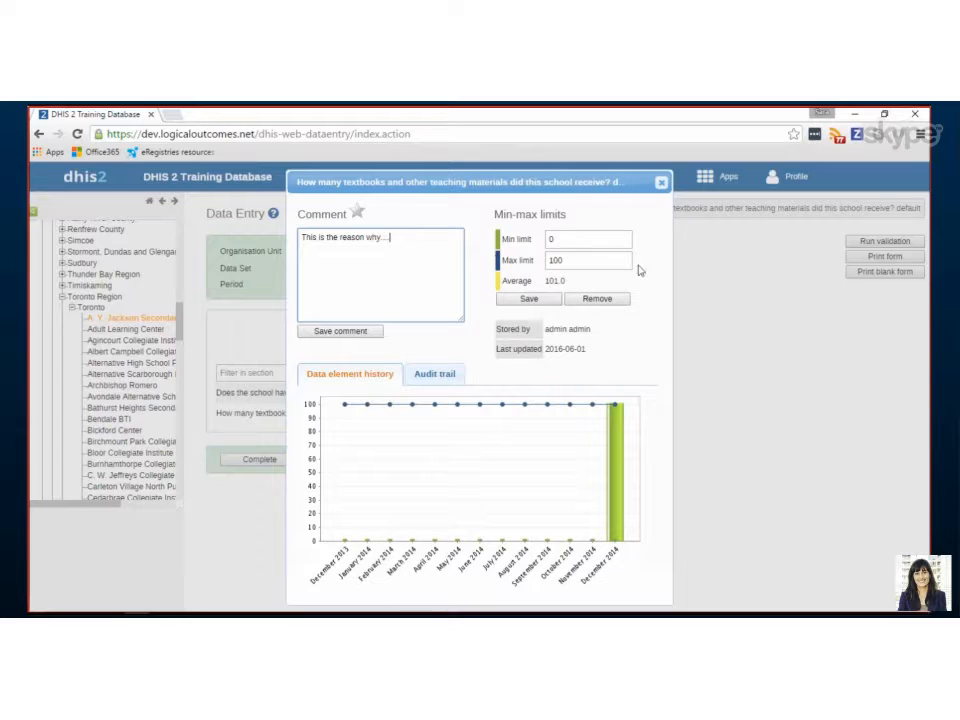
mouse_move(540, 376)
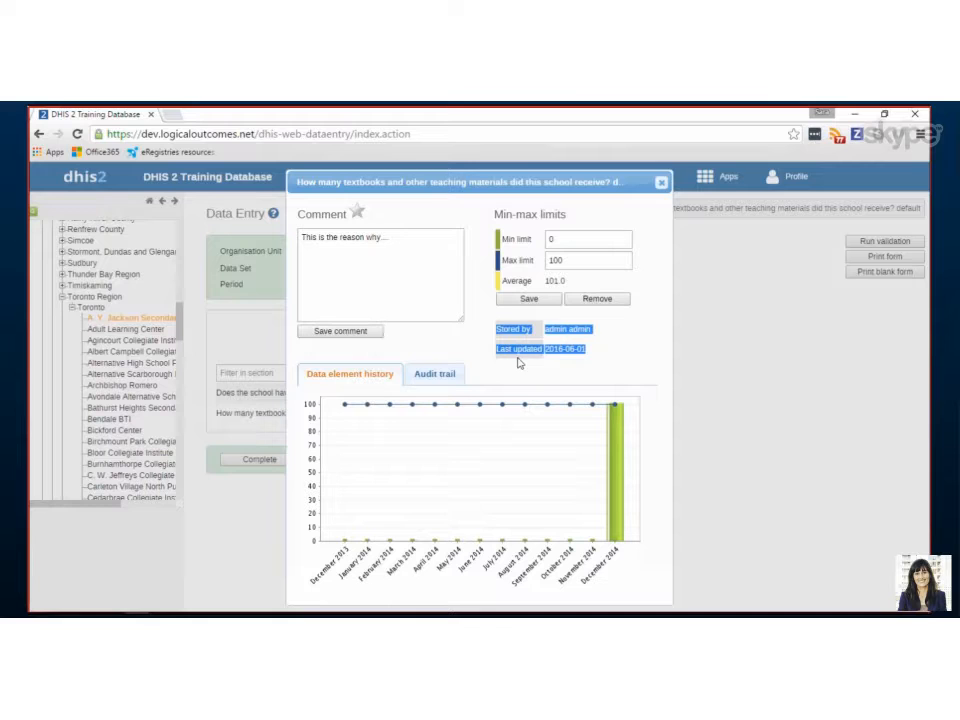
click(434, 374)
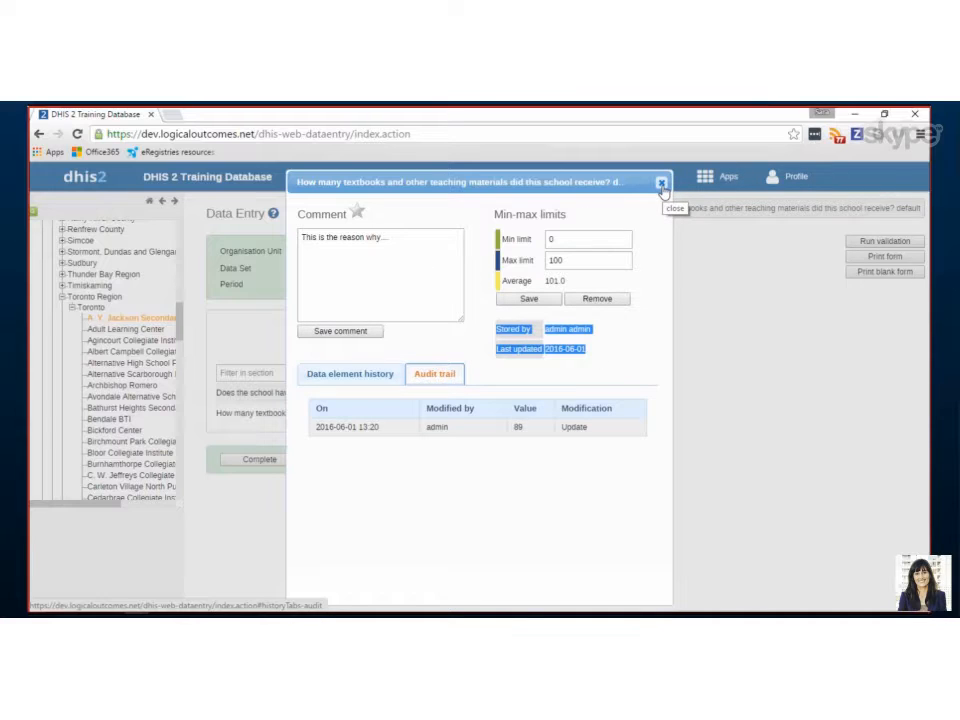
click(660, 182)
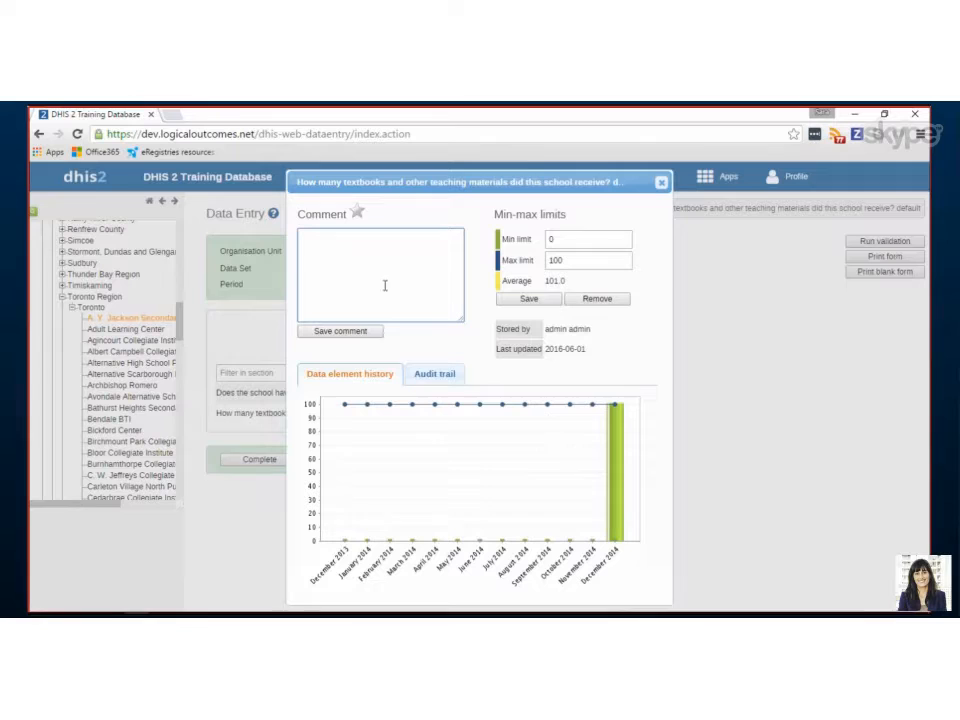
text(True.)
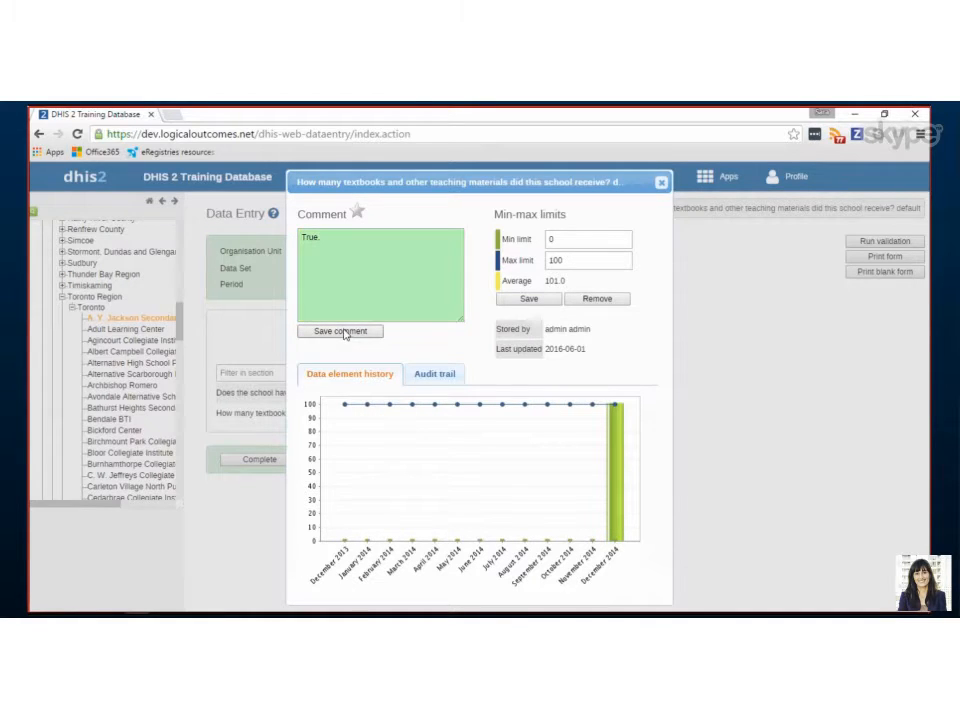
click(660, 182)
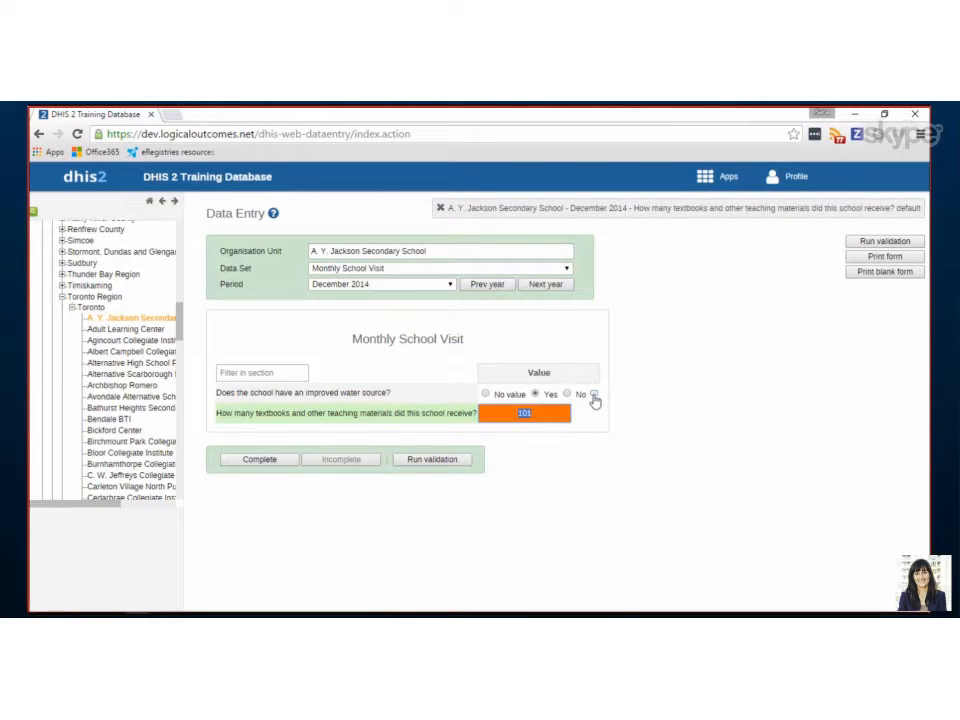
Check the water source question's details, then request marking the form complete.
click(592, 400)
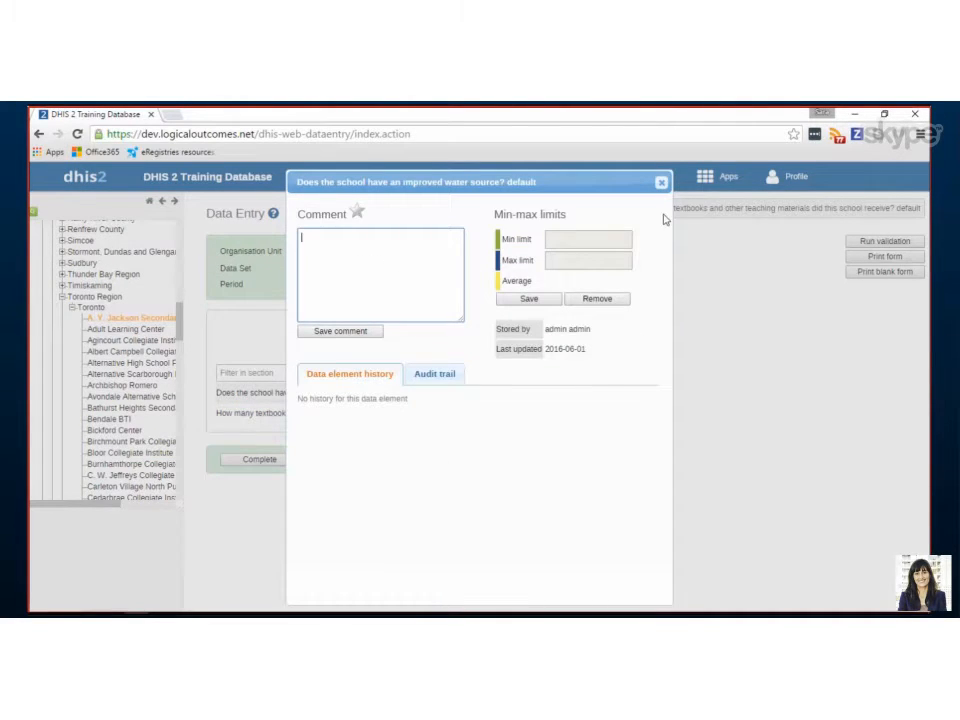
click(660, 182)
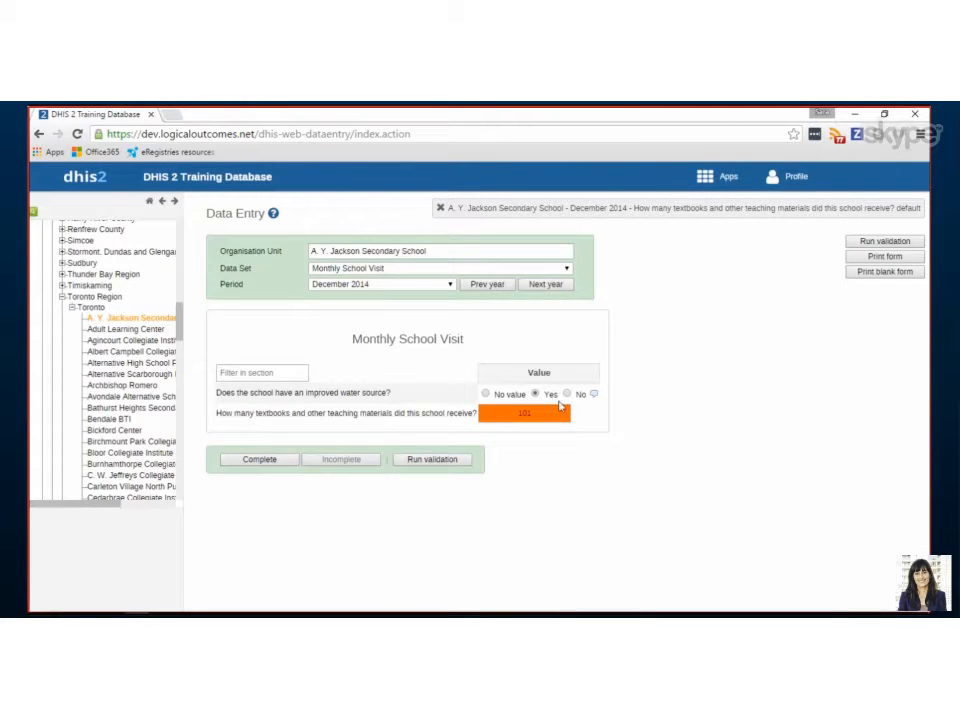
click(258, 458)
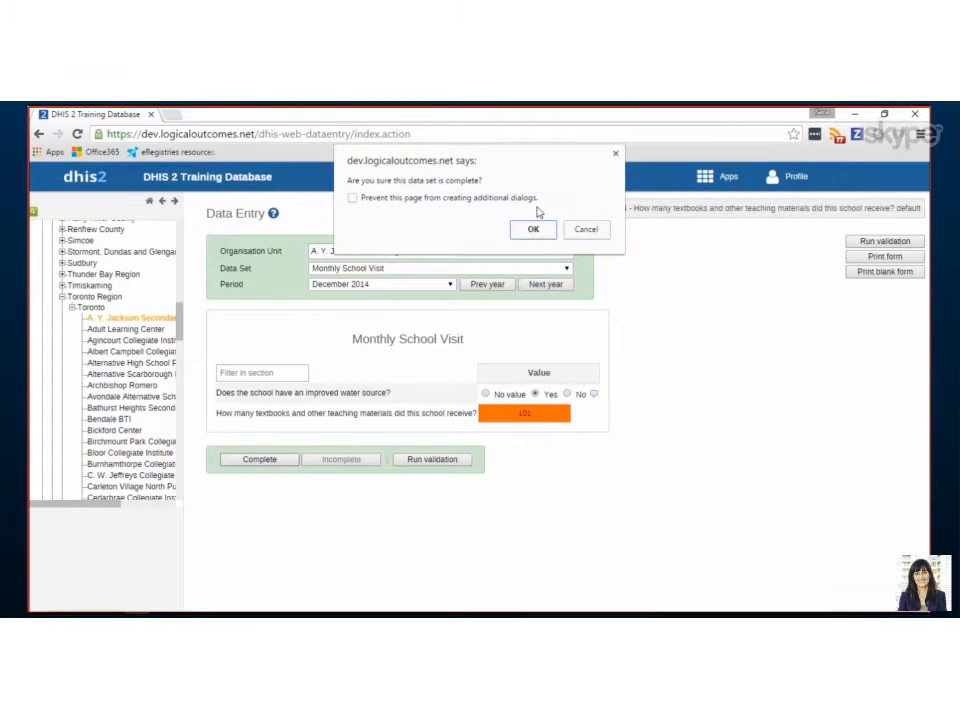
Confirm completion, dismiss the outlier validation result and correct textbooks to 99.
click(532, 228)
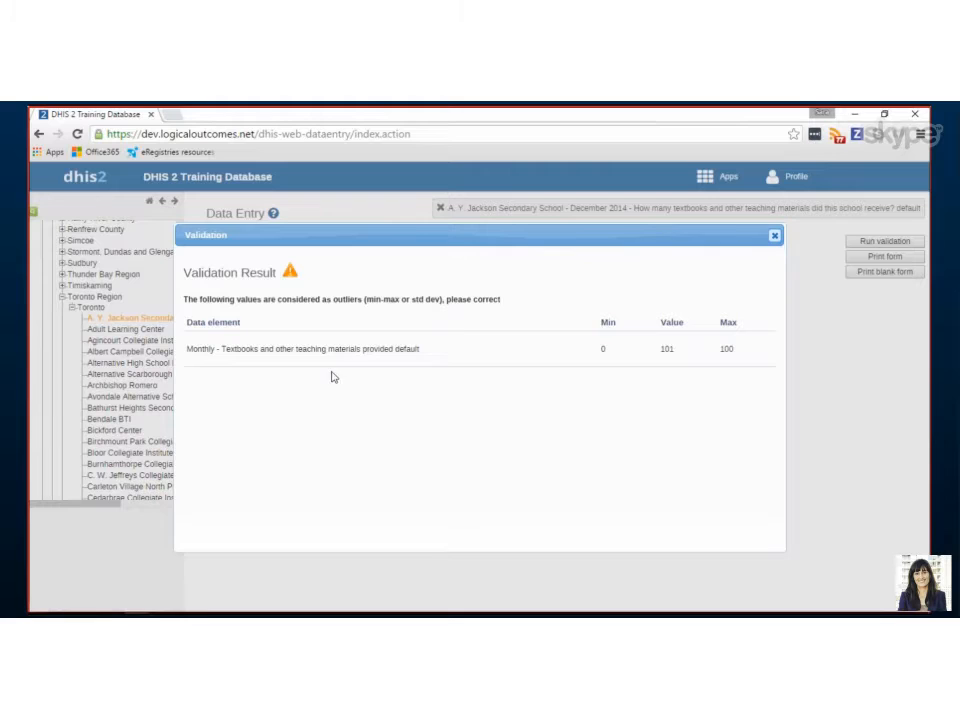
click(772, 234)
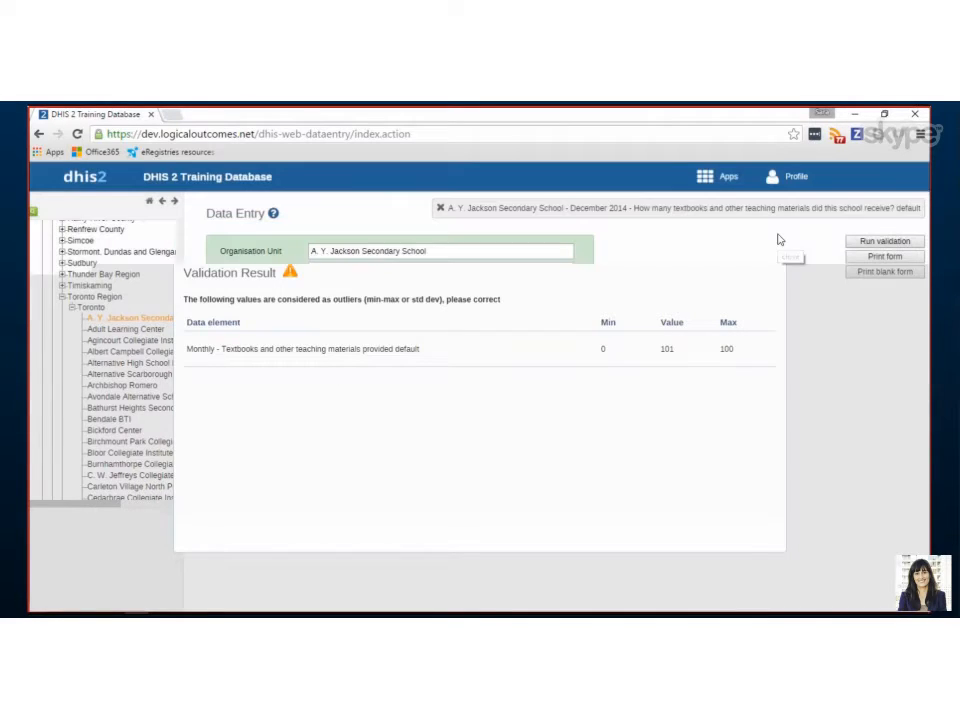
click(790, 256)
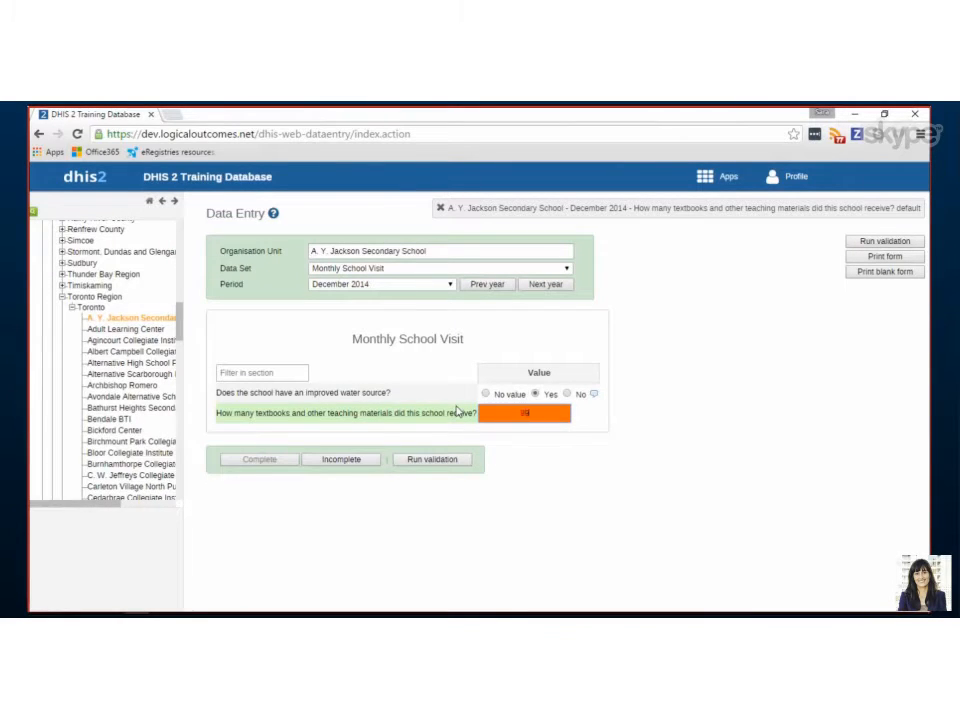
text(99)
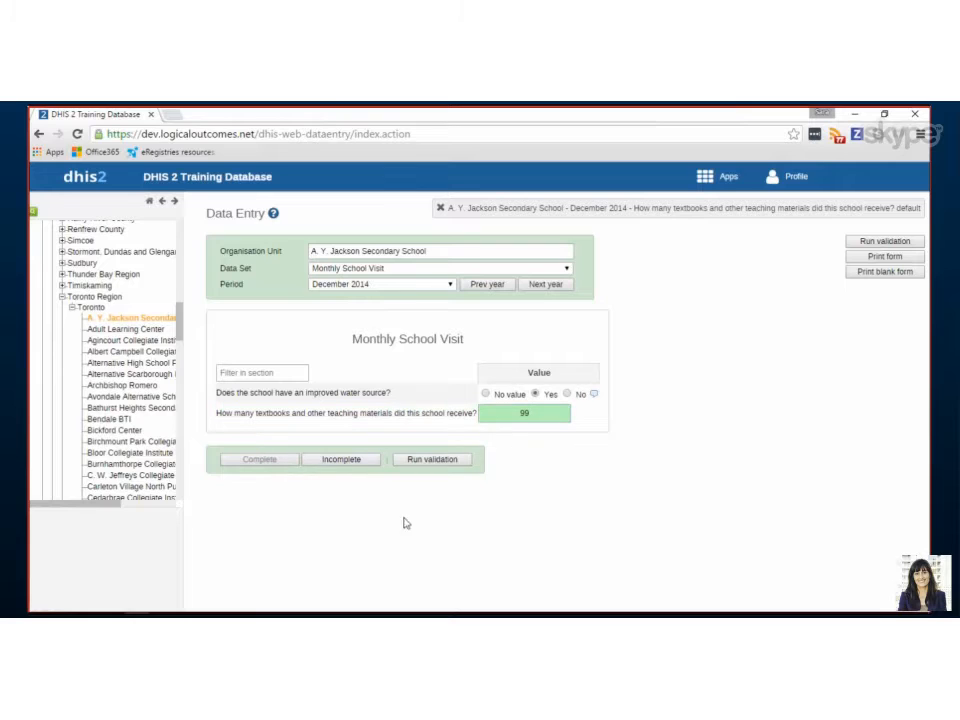
mouse_move(292, 492)
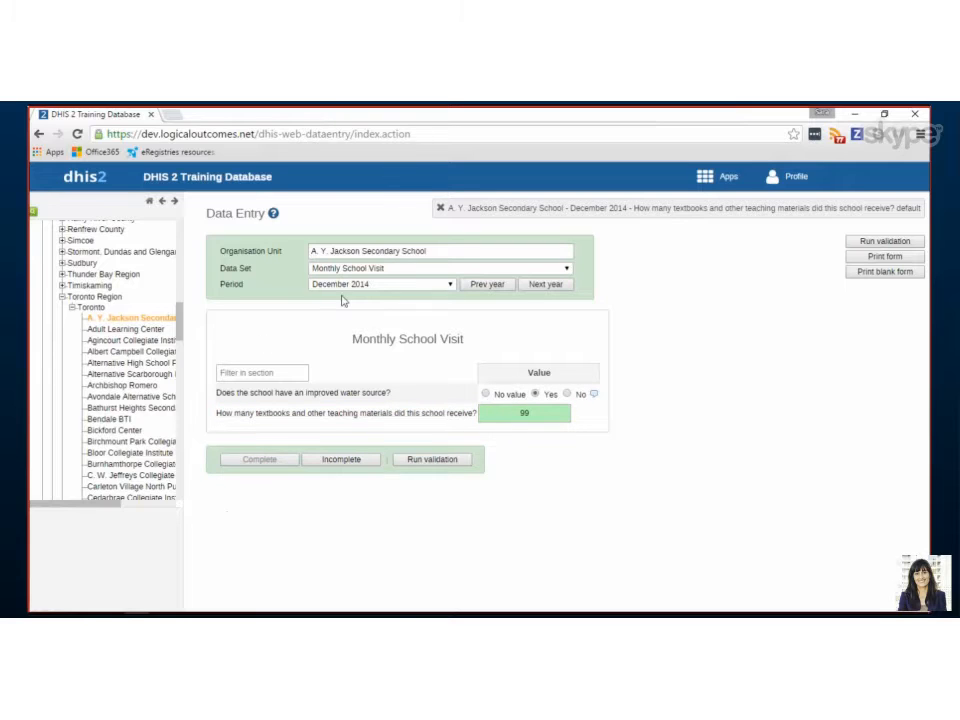
mouse_move(332, 516)
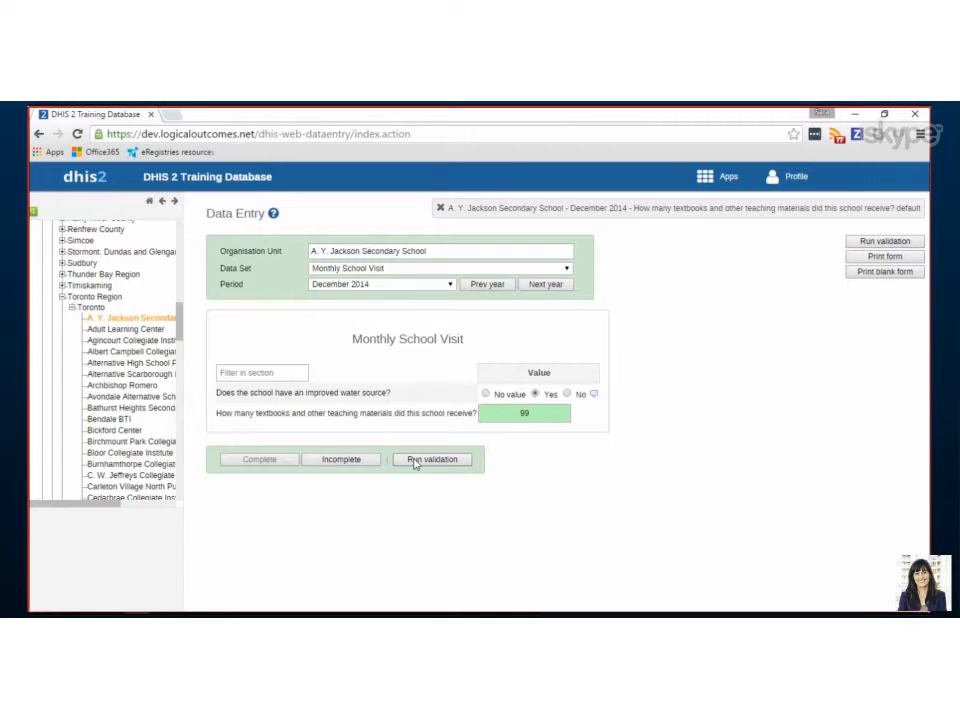
click(432, 458)
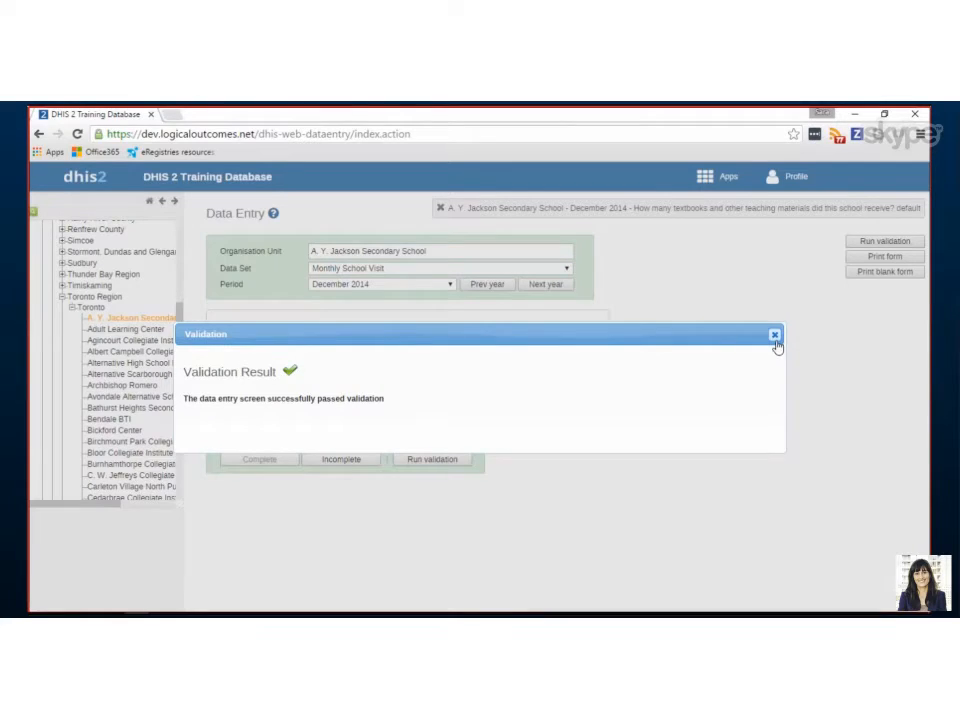
click(774, 332)
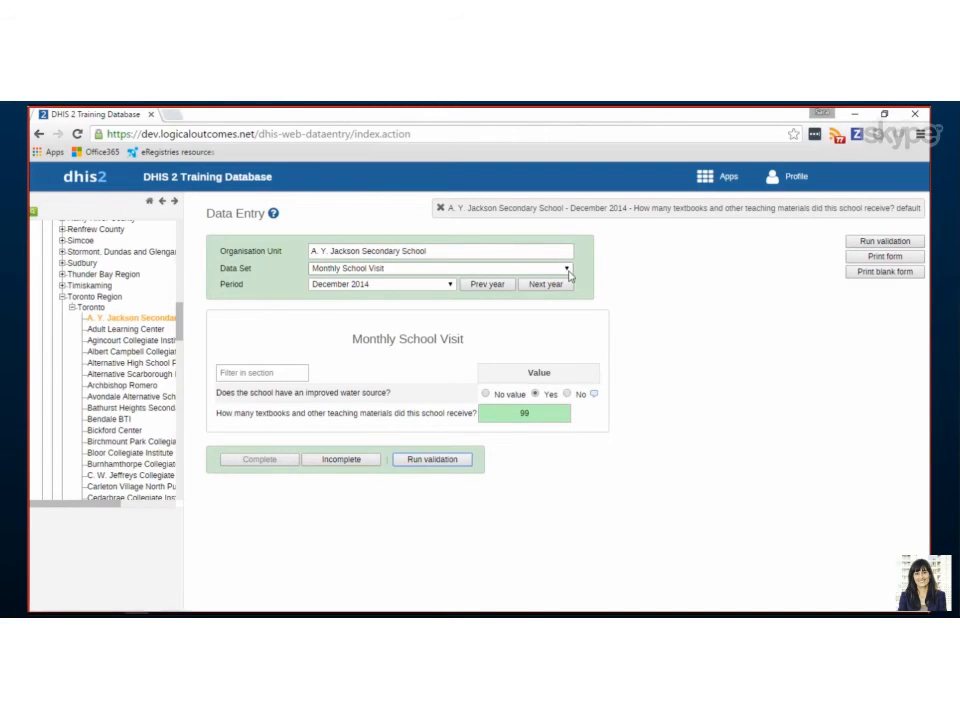
click(440, 268)
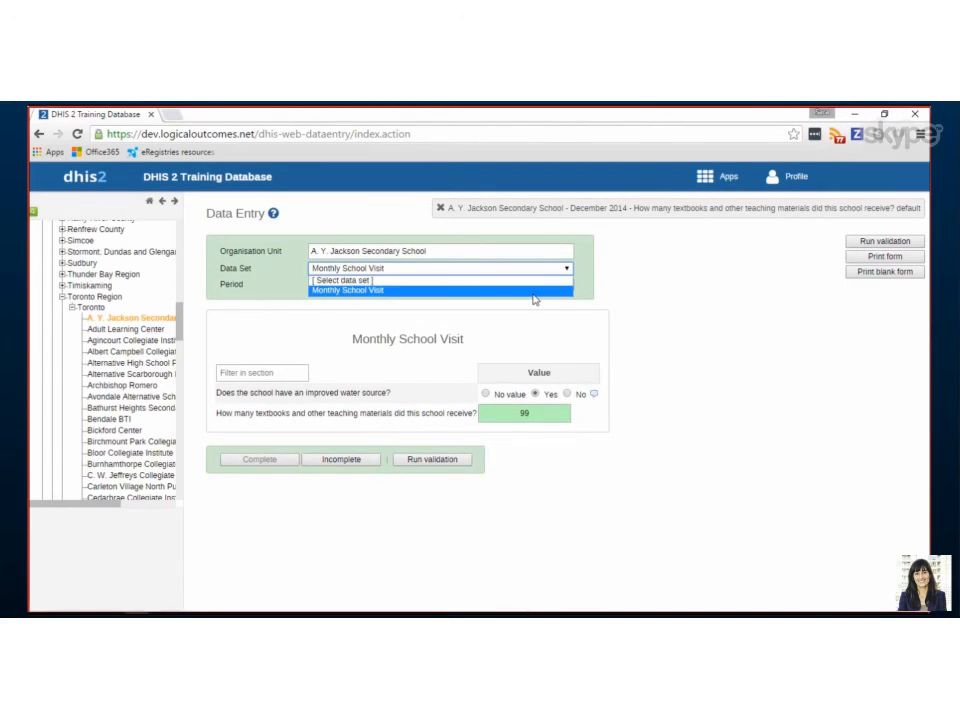
click(348, 290)
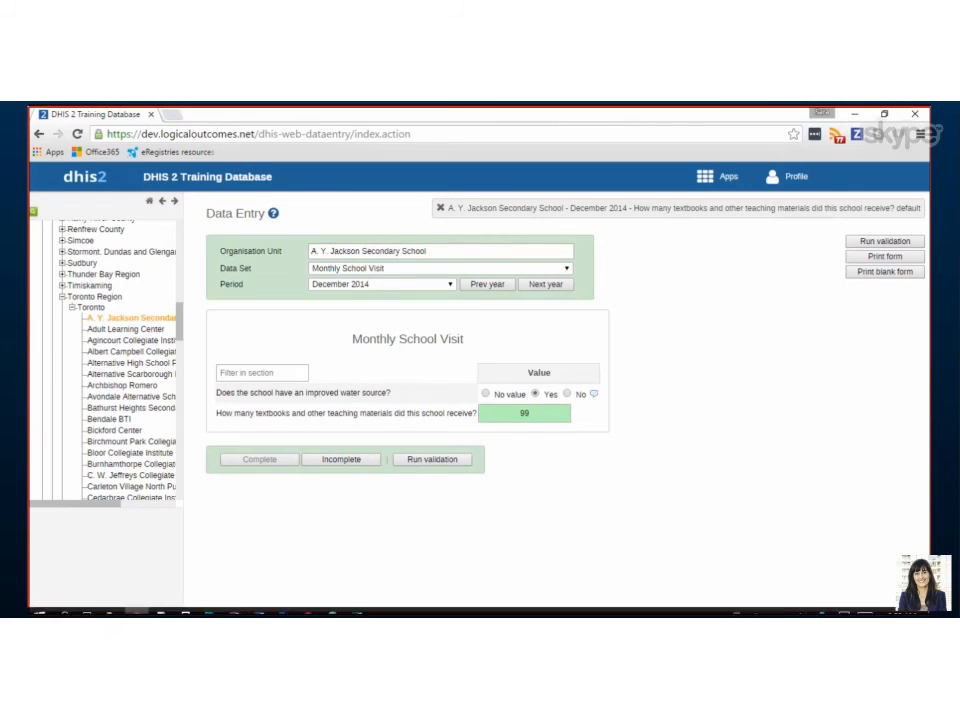